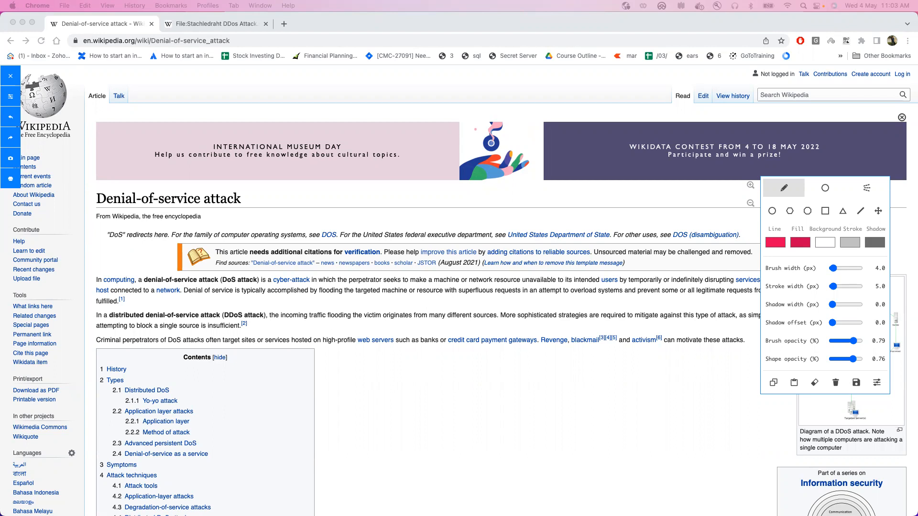
{"action": "mouse_move", "coordinate": [550, 352]}
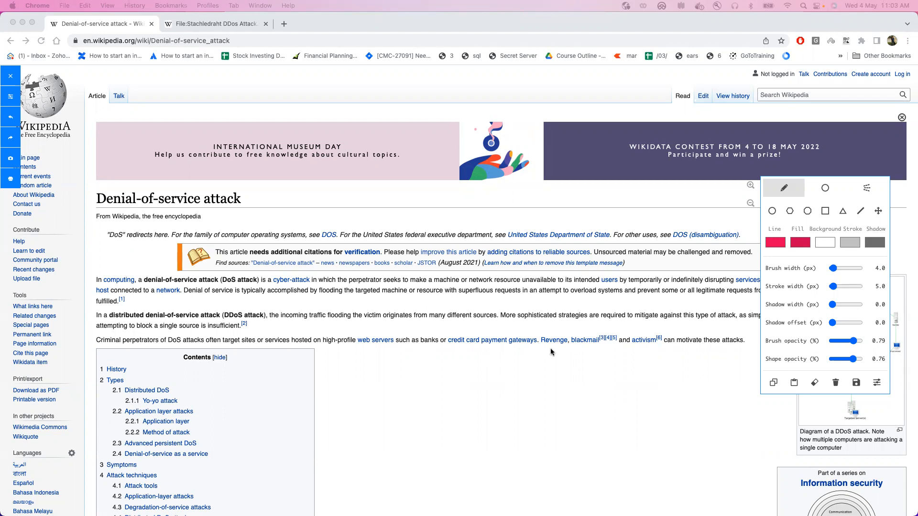
Step: Underline and circle 'DoS attack' in the opening sentence, and underline a line below it
{"action": "scroll", "scroll_direction": "down", "scroll_amount": 3}
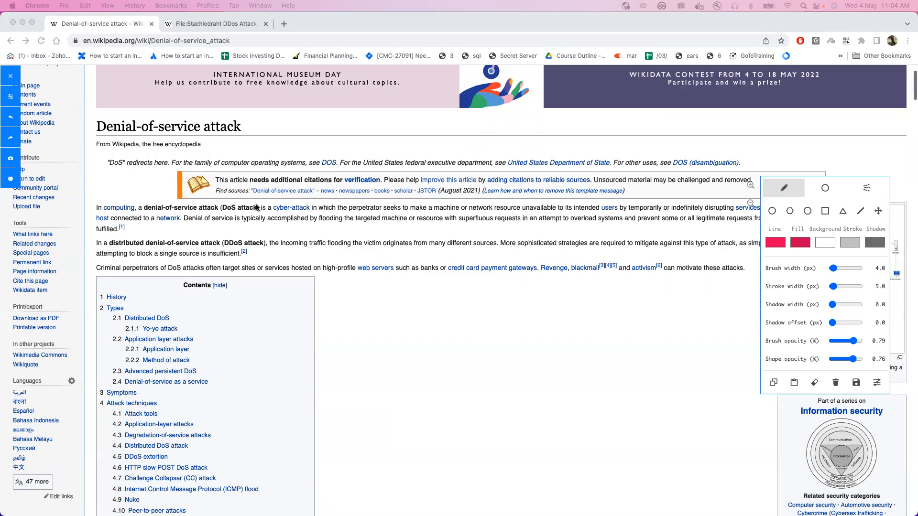
{"action": "mouse_move", "coordinate": [761, 191]}
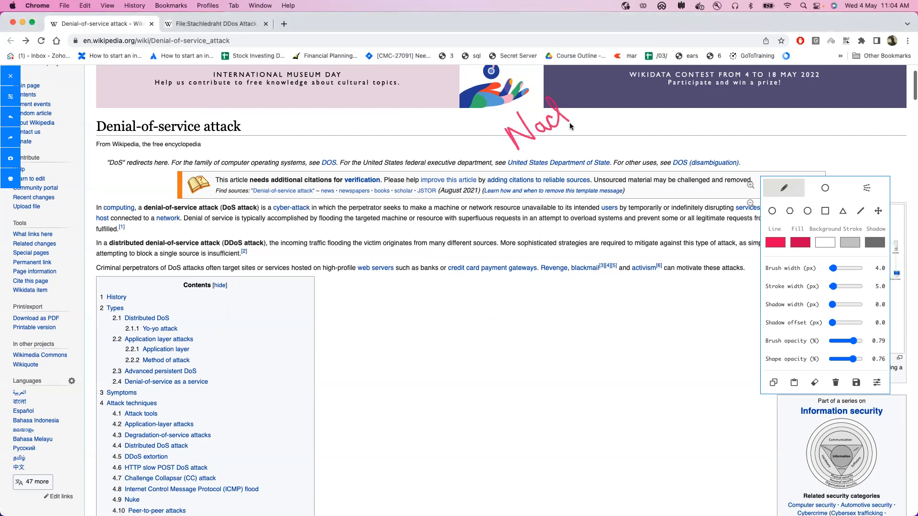
{"action": "left_click_drag", "start_coordinate": [219, 212], "coordinate": [257, 213]}
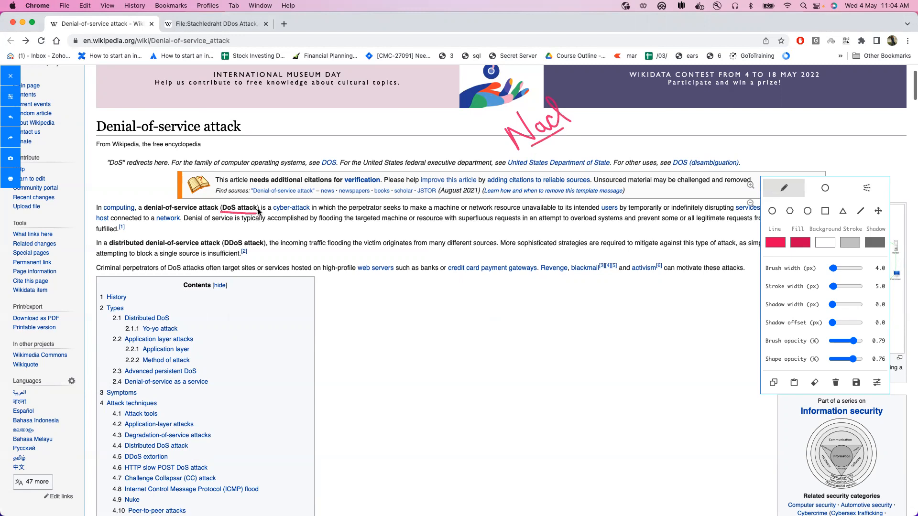
{"action": "left_click_drag", "start_coordinate": [222, 214], "coordinate": [259, 208]}
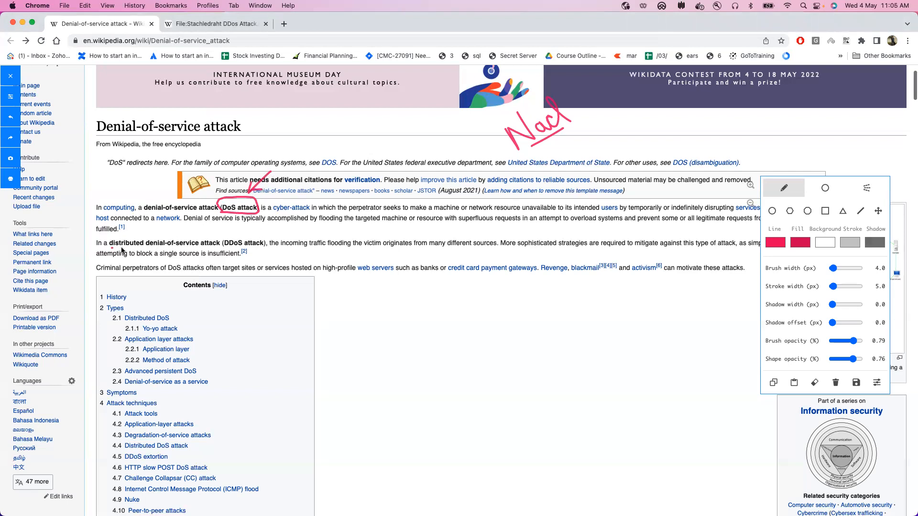
{"action": "left_click_drag", "start_coordinate": [110, 248], "coordinate": [262, 250]}
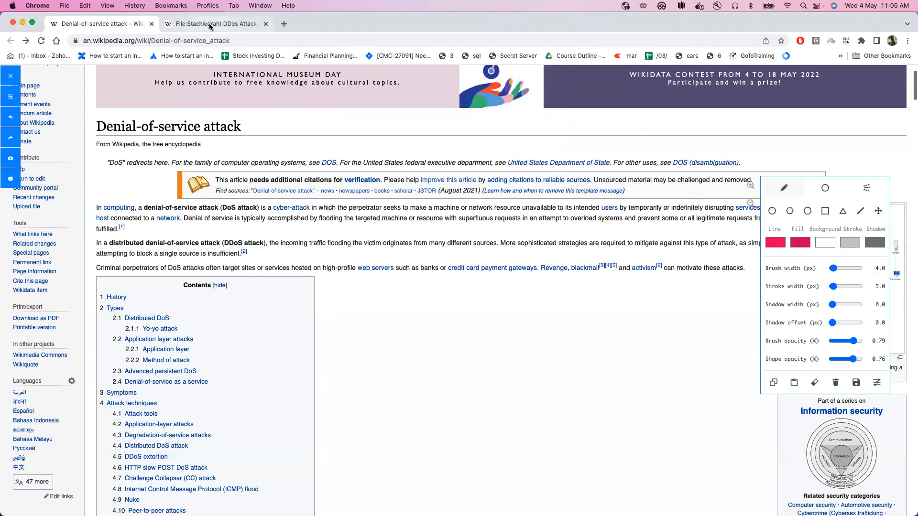
Step: On the Stachledraht diagram page, re-enable drawing and write red marks and 'Vulnerability' beside brackets
{"action": "left_click", "coordinate": [215, 23]}
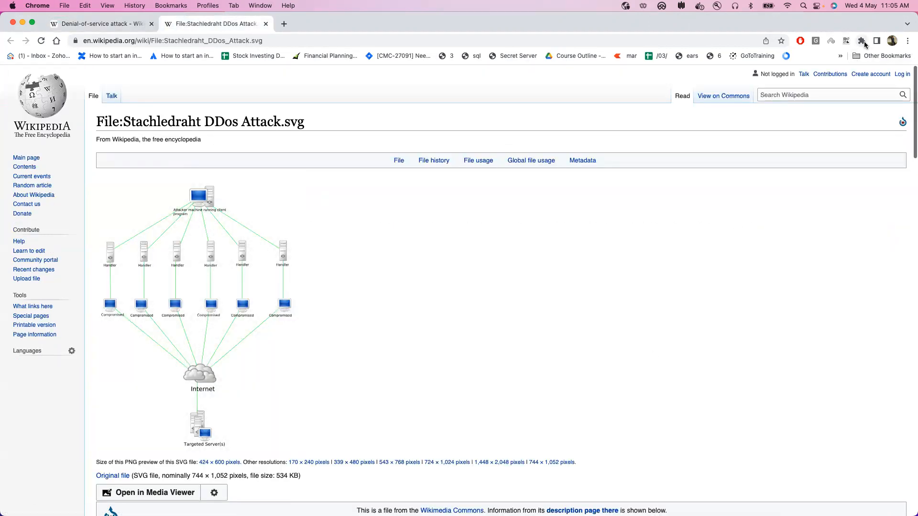
{"action": "left_click", "coordinate": [861, 40]}
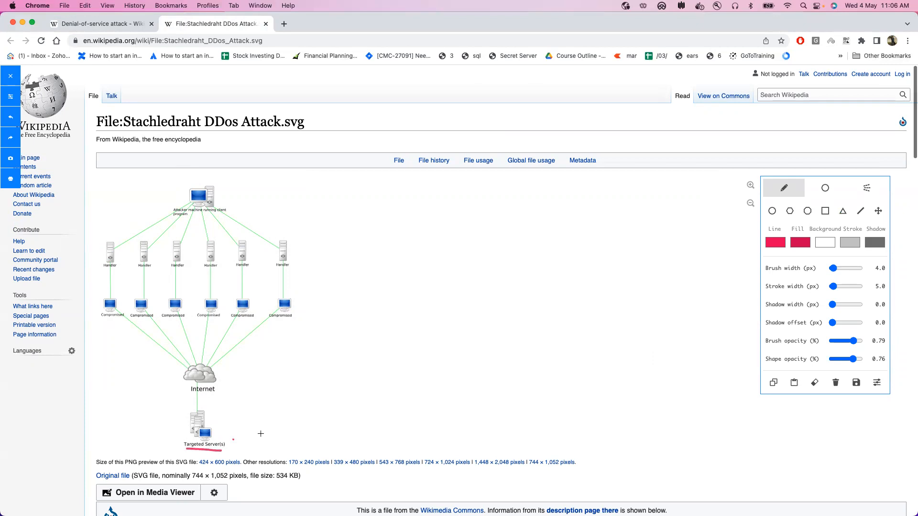
{"action": "left_click_drag", "start_coordinate": [235, 438], "coordinate": [287, 436]}
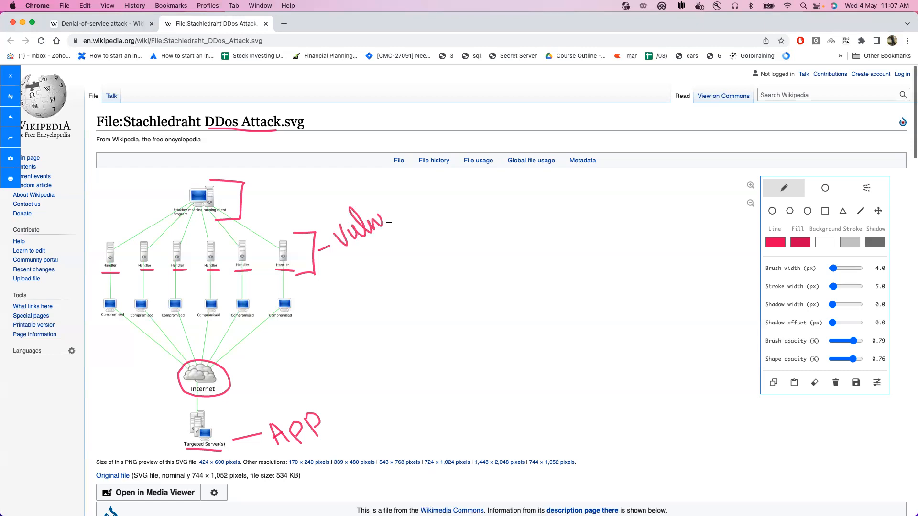
{"action": "left_click_drag", "start_coordinate": [381, 225], "coordinate": [433, 191]}
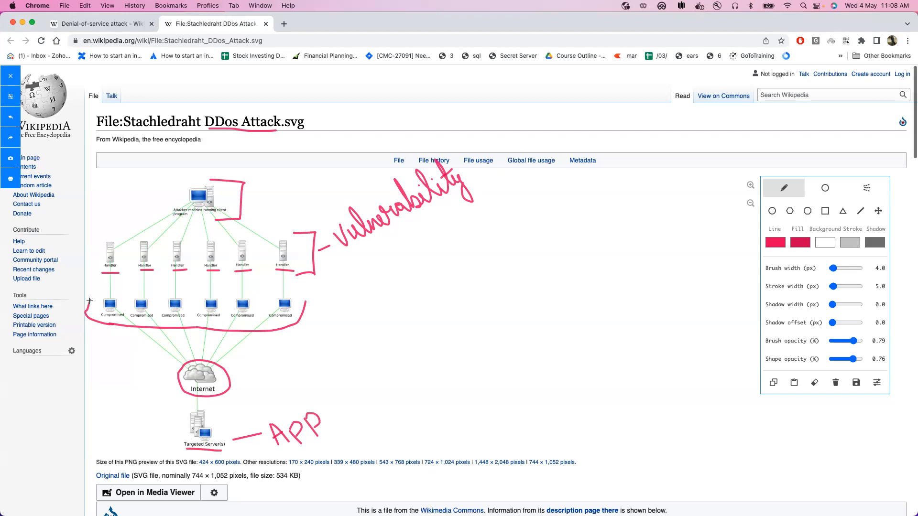
{"action": "mouse_move", "coordinate": [206, 428]}
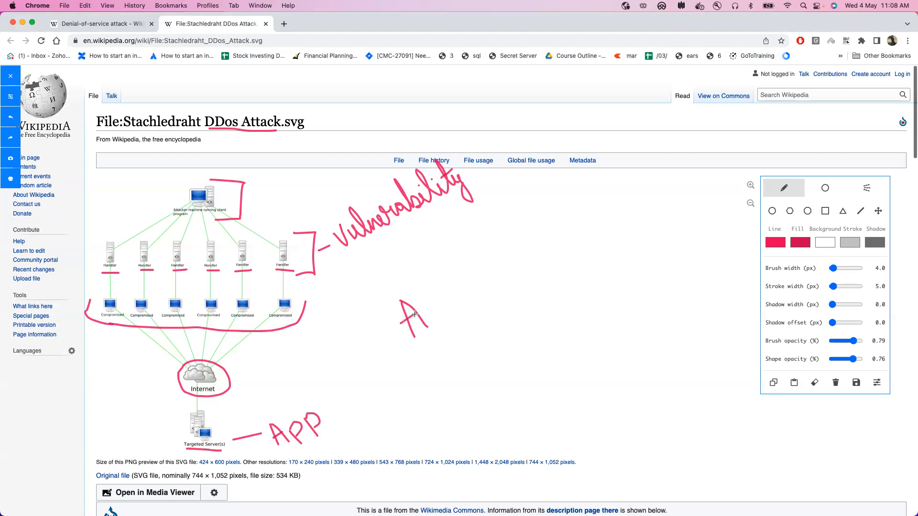
Step: Handwrite 'AWS', an arrow to 'Rate Rule-based', and a downward arrow right of the diagram
{"action": "left_click_drag", "start_coordinate": [422, 310], "coordinate": [453, 336]}
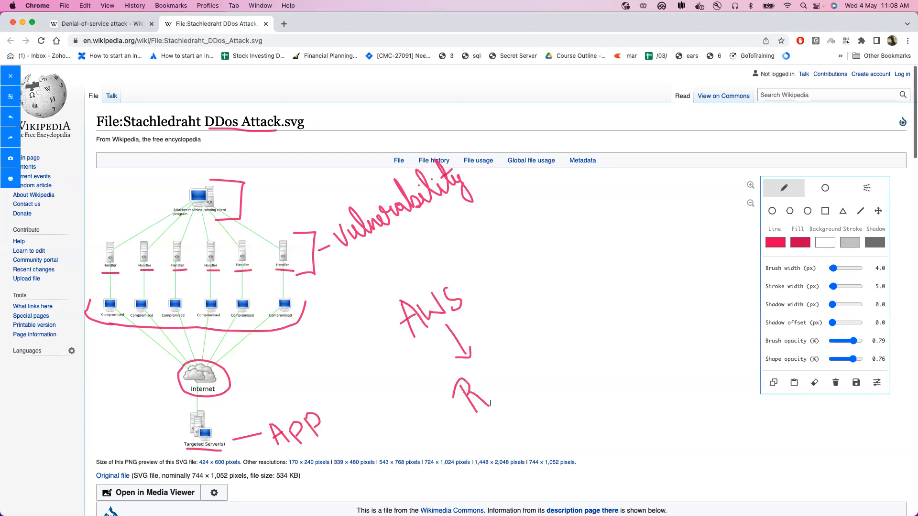
{"action": "left_click_drag", "start_coordinate": [454, 398], "coordinate": [547, 358]}
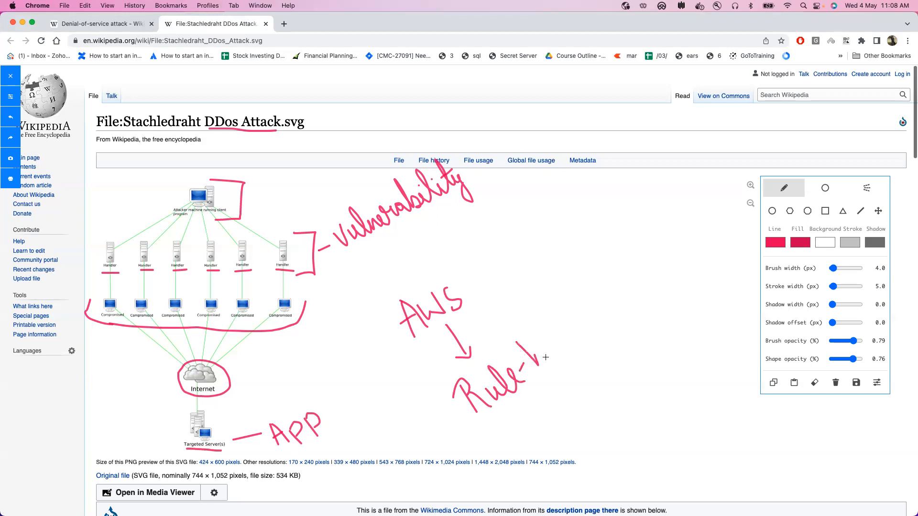
{"action": "left_click_drag", "start_coordinate": [530, 351], "coordinate": [588, 328]}
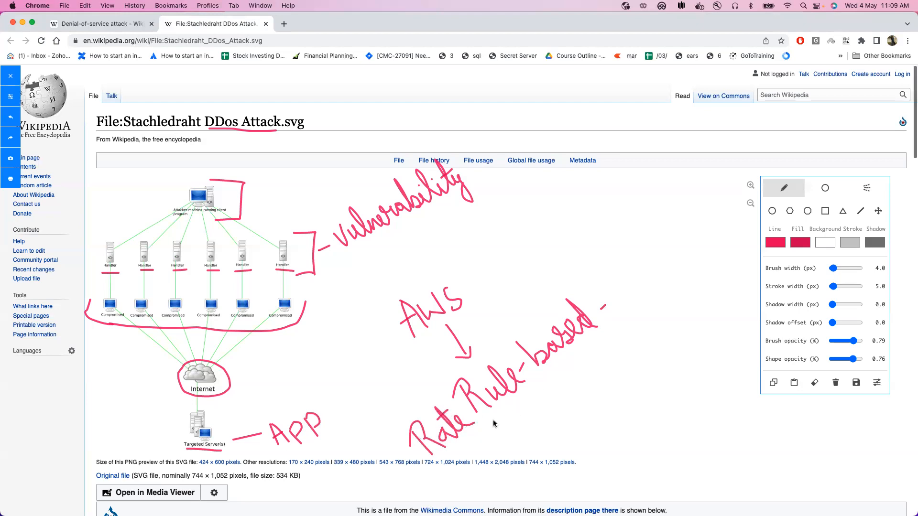
{"action": "left_click_drag", "start_coordinate": [516, 404], "coordinate": [547, 431]}
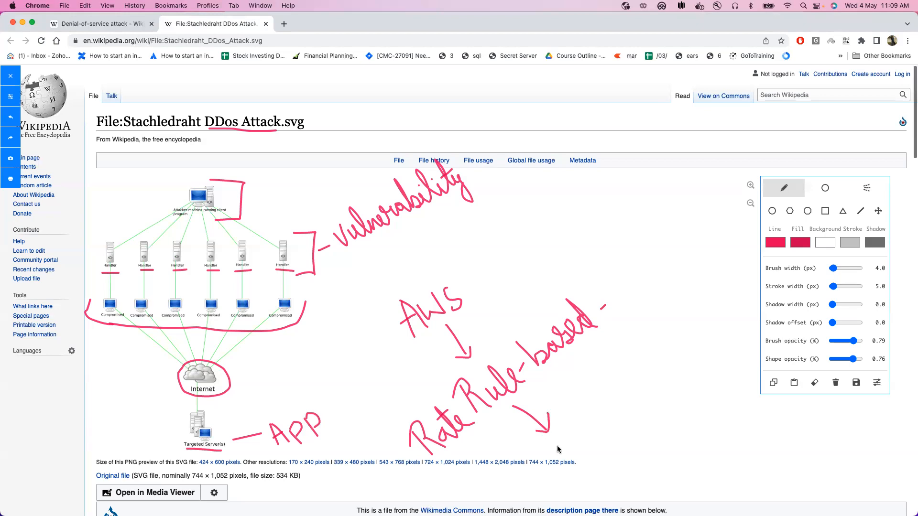